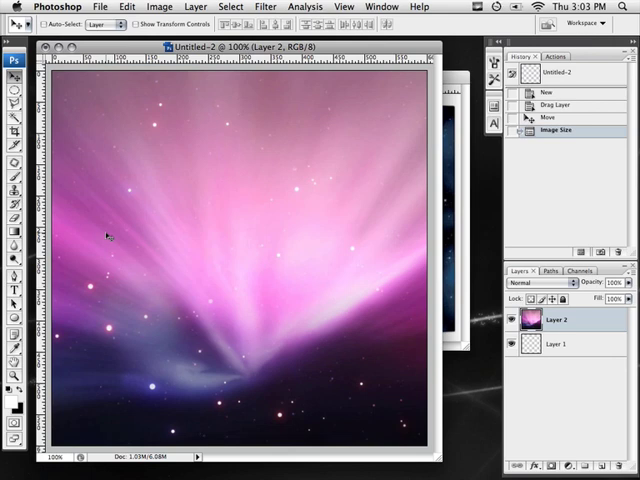
pyautogui.moveTo(160, 236)
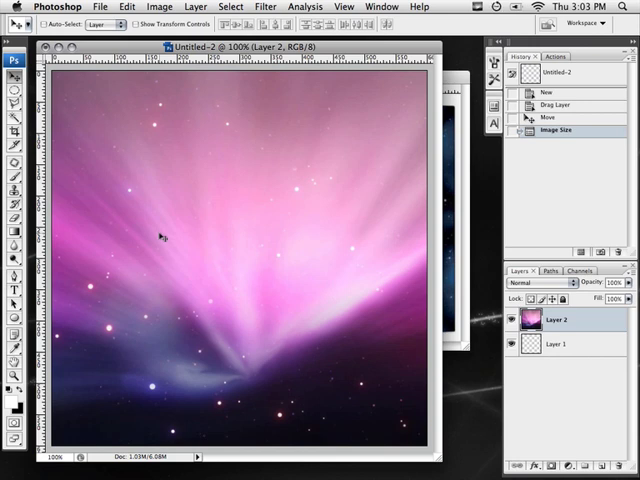
pyautogui.moveTo(190, 262)
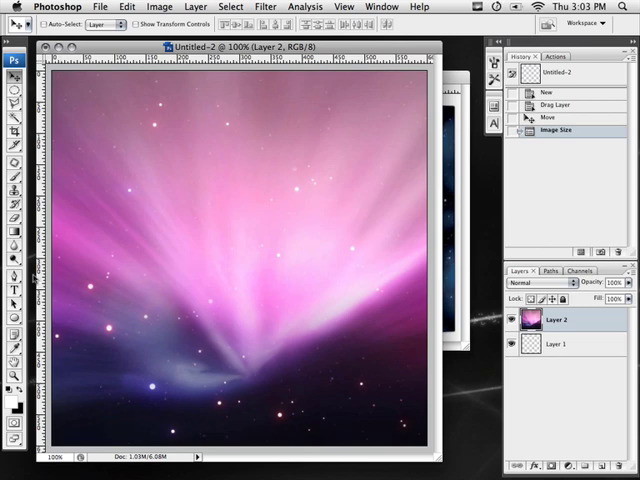
# With the Horizontal Type tool and chosen font, type a large black 'X' over the wallpaper.
pyautogui.click(14, 292)
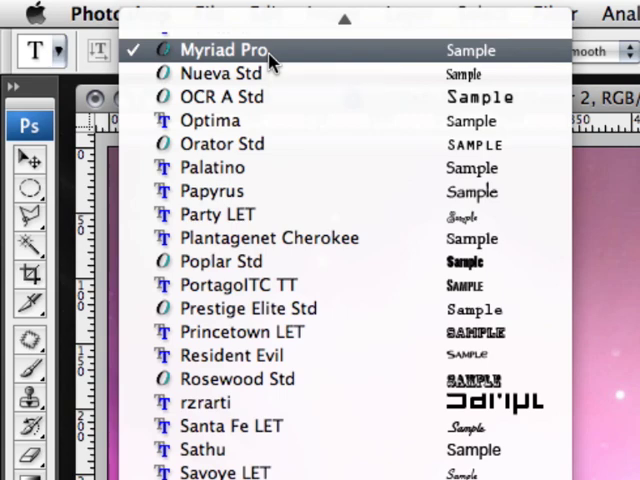
pyautogui.click(228, 50)
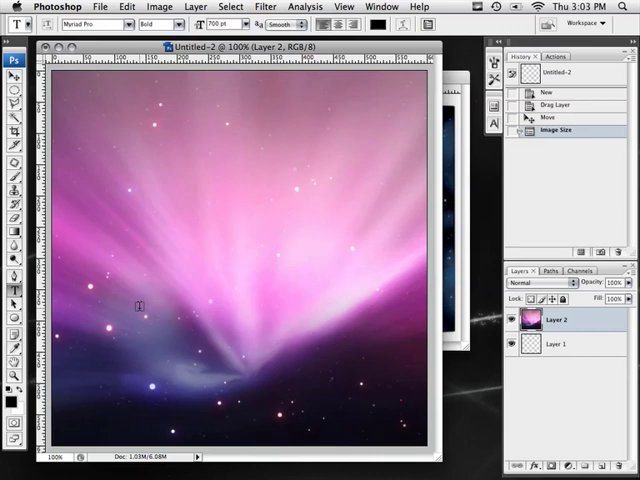
pyautogui.write('X')
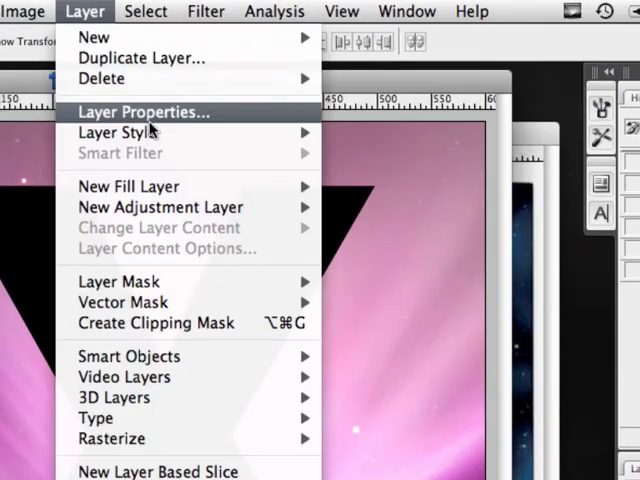
pyautogui.moveTo(116, 132)
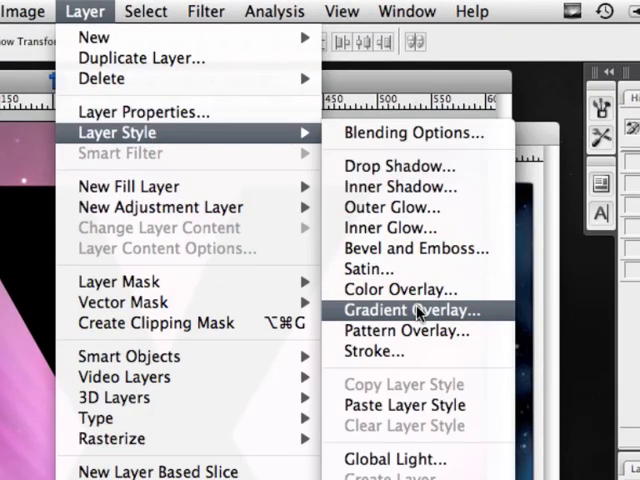
# Add a Gradient Overlay layer style to the X with its angle at -90 degrees.
pyautogui.click(414, 310)
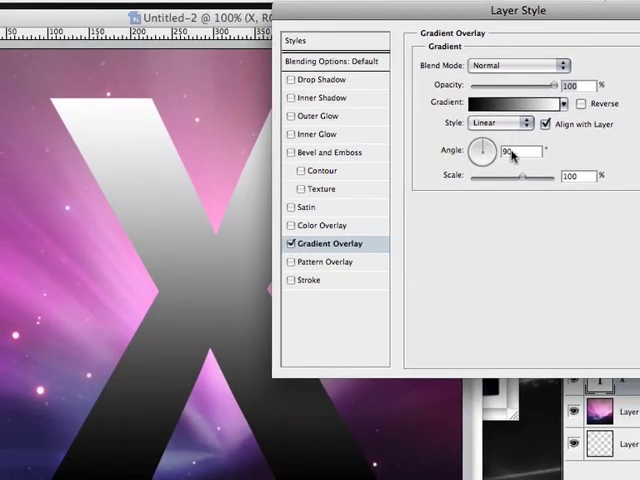
pyautogui.moveTo(512, 156)
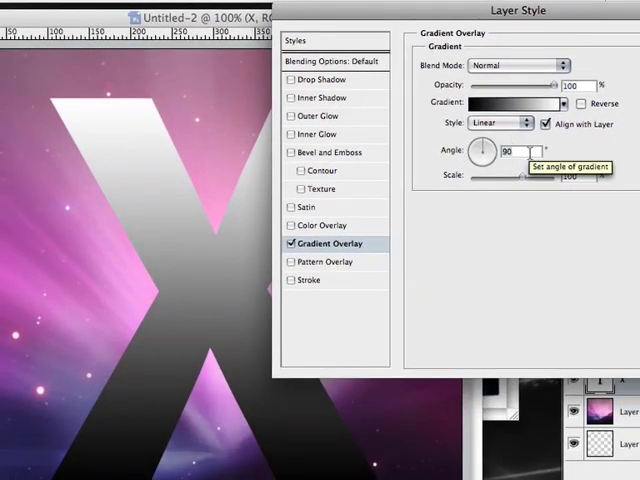
pyautogui.write('-90')
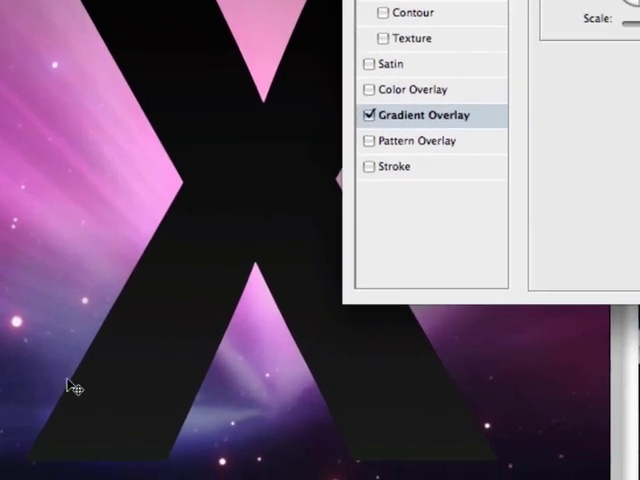
pyautogui.moveTo(68, 460)
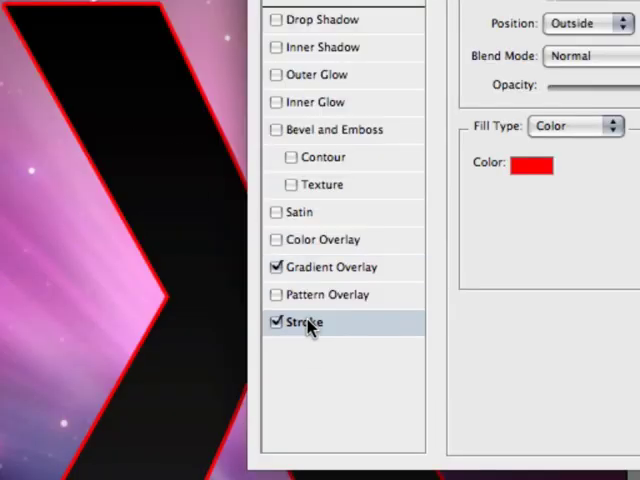
pyautogui.moveTo(304, 322)
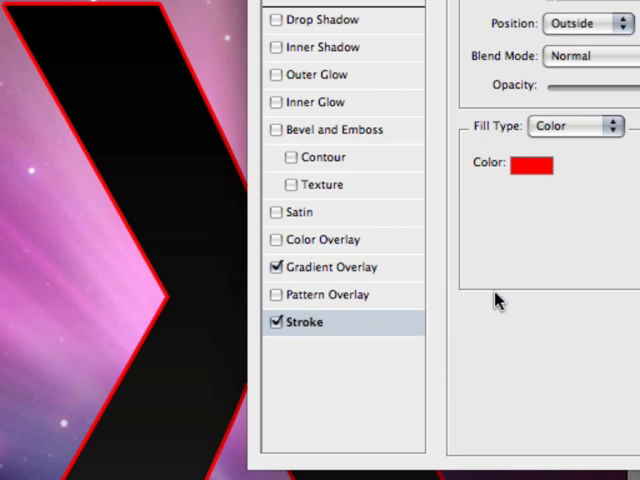
pyautogui.moveTo(484, 132)
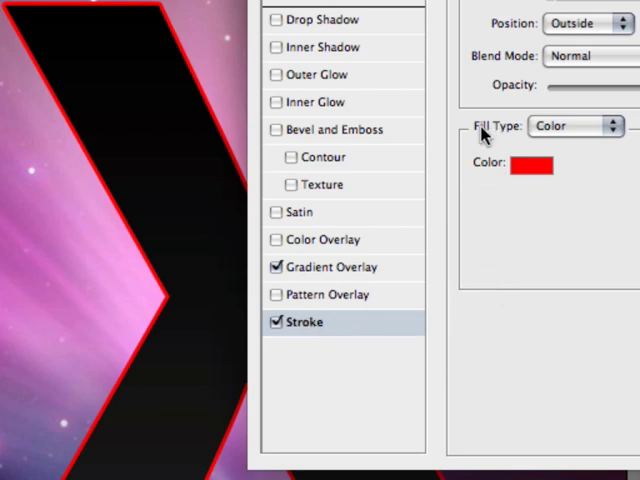
# Make the 3 px stroke an Angle-style gradient rotated to about 178 degrees, ready for colour editing.
pyautogui.click(576, 126)
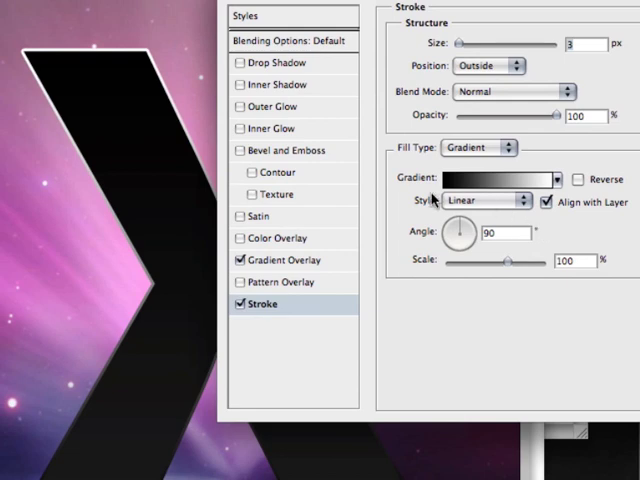
pyautogui.click(484, 200)
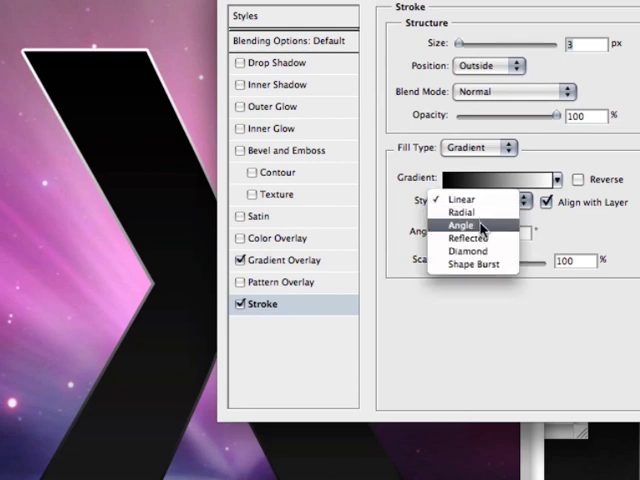
pyautogui.click(464, 228)
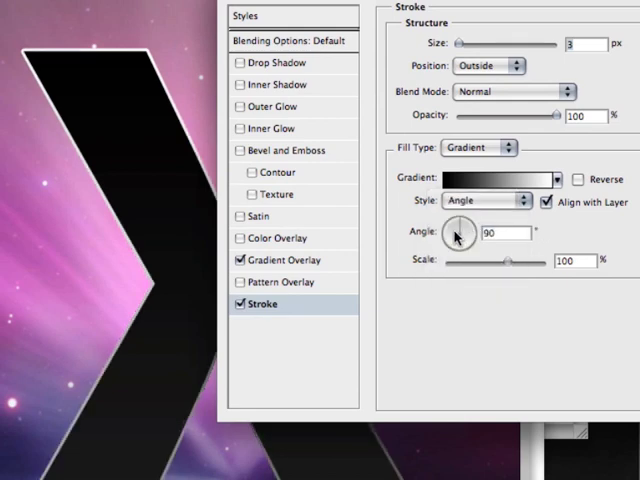
pyautogui.moveTo(458, 236); pyautogui.dragTo(464, 228)
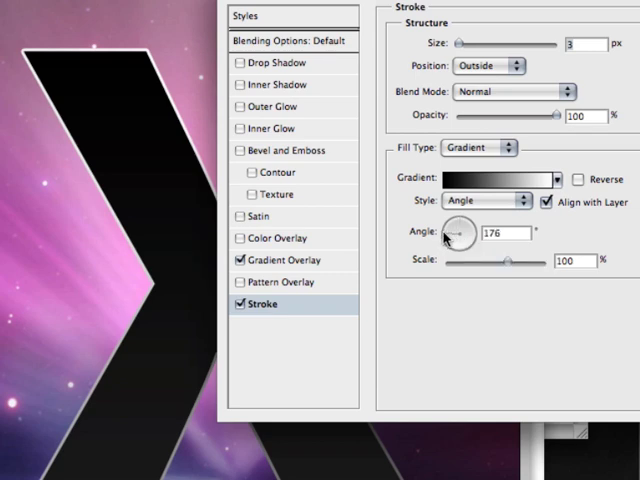
pyautogui.moveTo(462, 232); pyautogui.dragTo(470, 228)
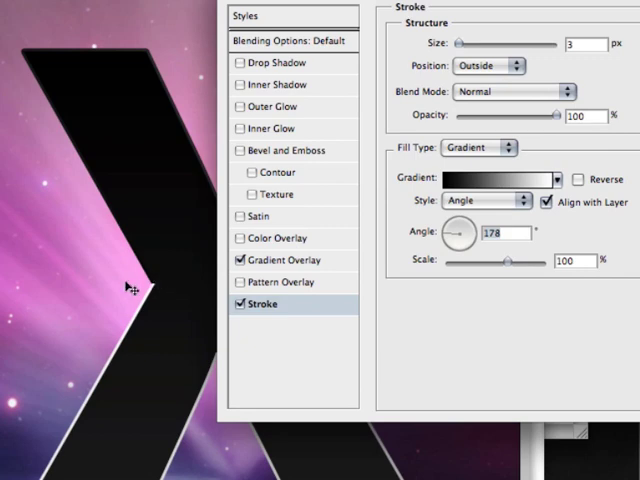
pyautogui.moveTo(156, 292)
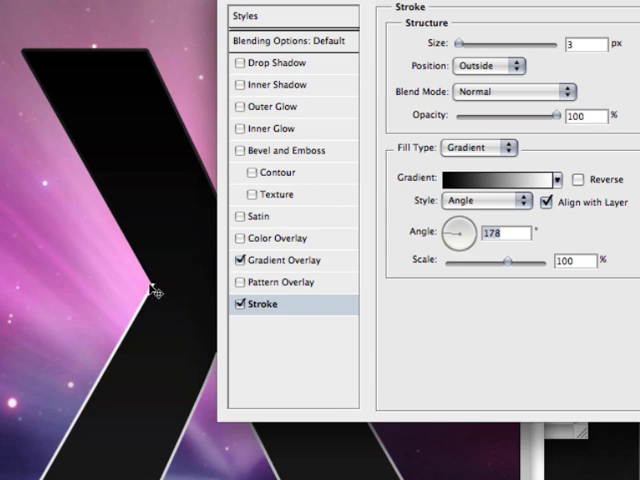
pyautogui.moveTo(160, 298)
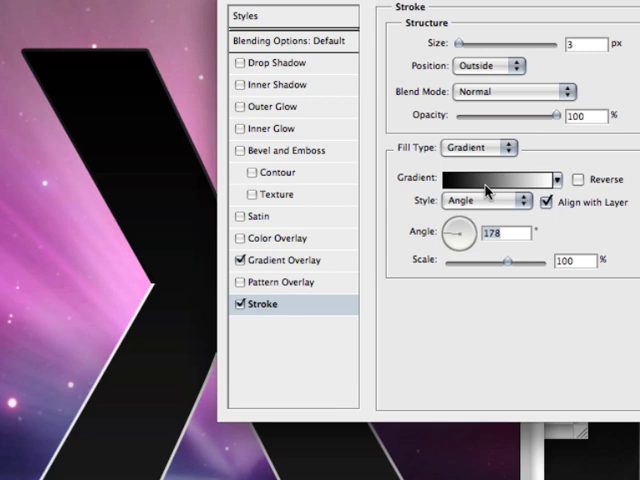
pyautogui.click(512, 180)
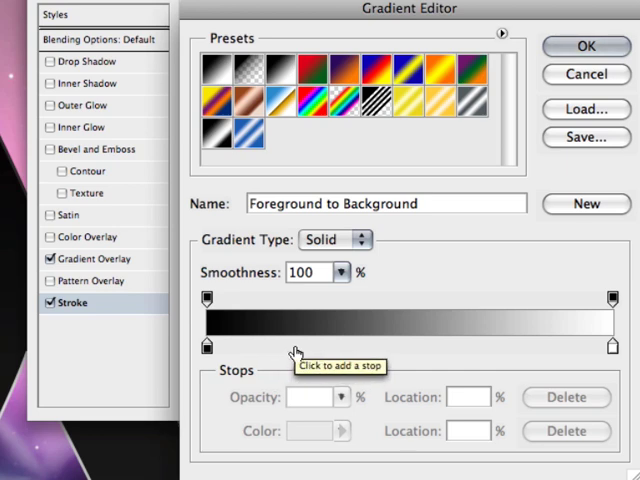
# Add a light grey #d0d0d0 stop to the stroke gradient for a silver outline.
pyautogui.click(294, 348)
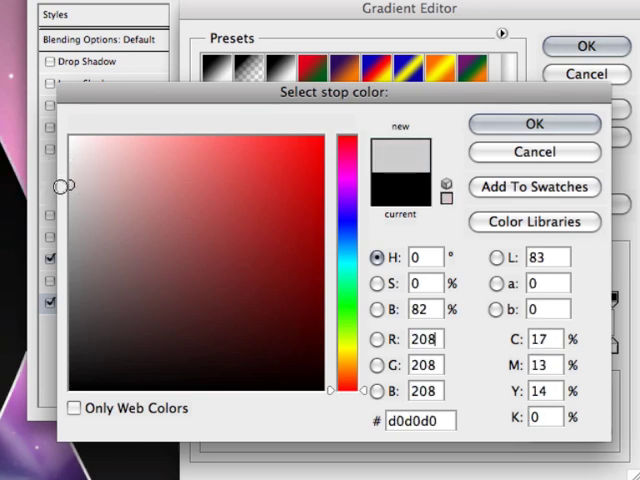
pyautogui.click(534, 122)
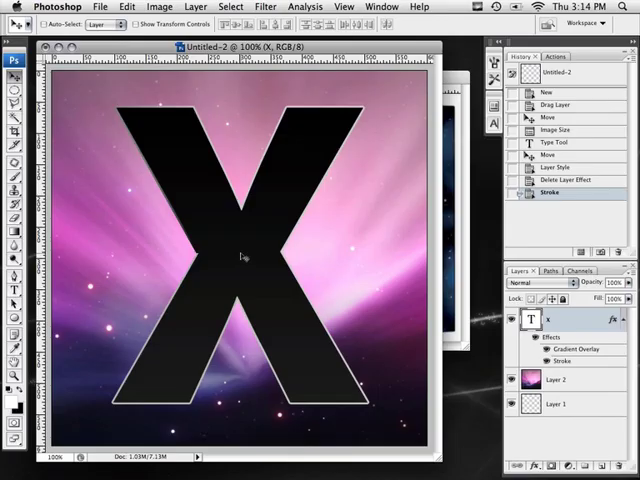
pyautogui.moveTo(156, 384)
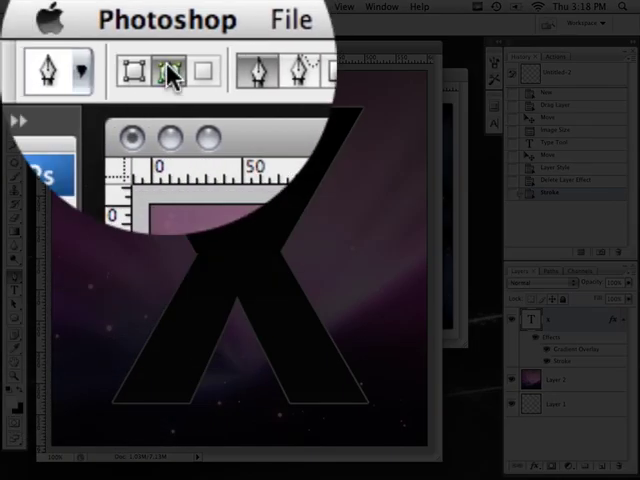
pyautogui.moveTo(164, 70)
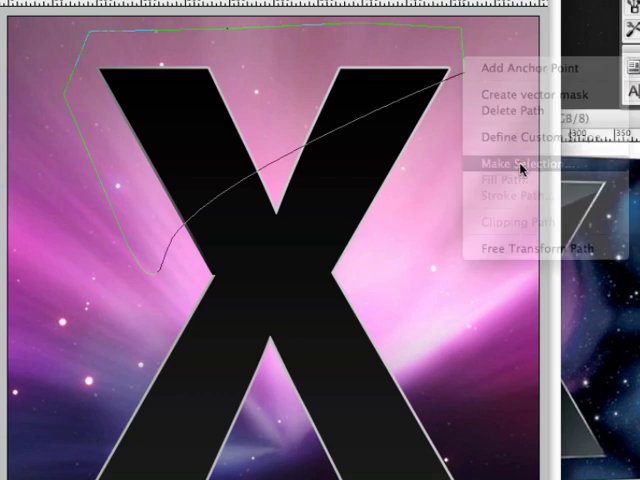
# Convert the reflection path to an anti-aliased selection with Feather 0.
pyautogui.click(524, 164)
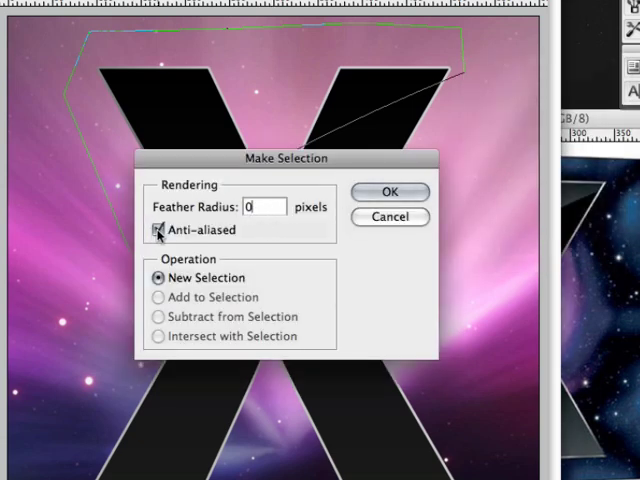
pyautogui.click(390, 192)
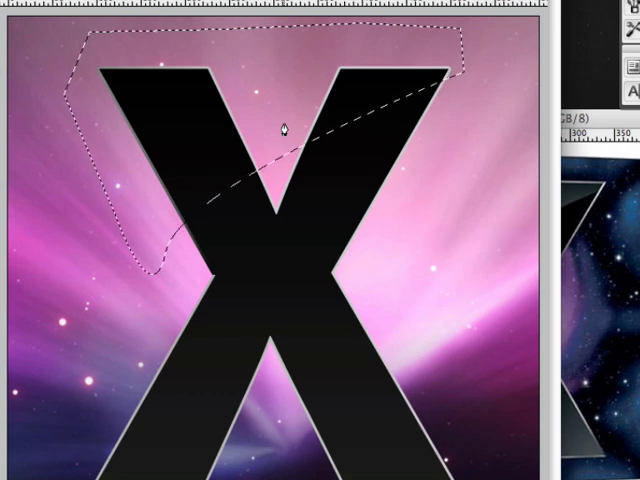
pyautogui.moveTo(528, 306)
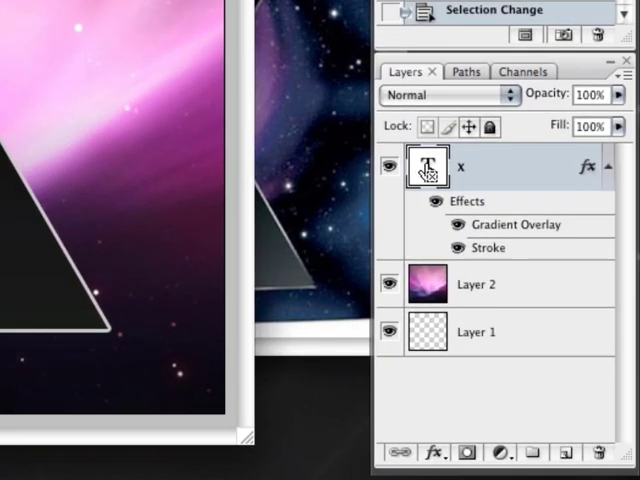
pyautogui.moveTo(428, 168)
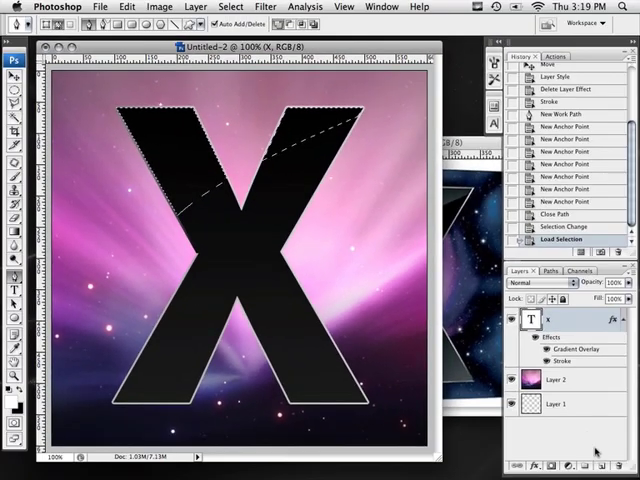
# Add a new empty layer for the reflection above the X.
pyautogui.click(584, 464)
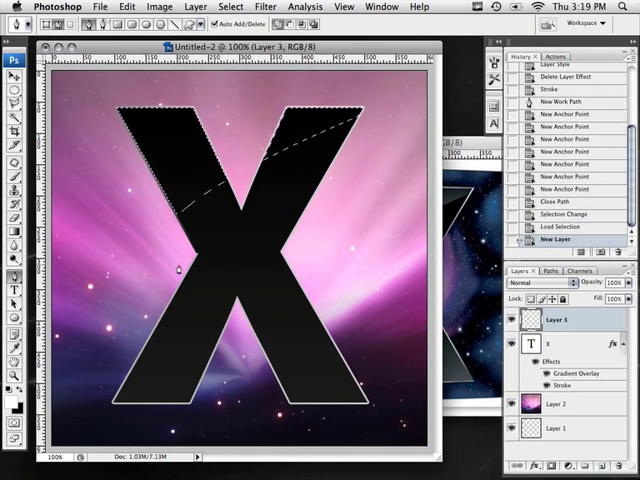